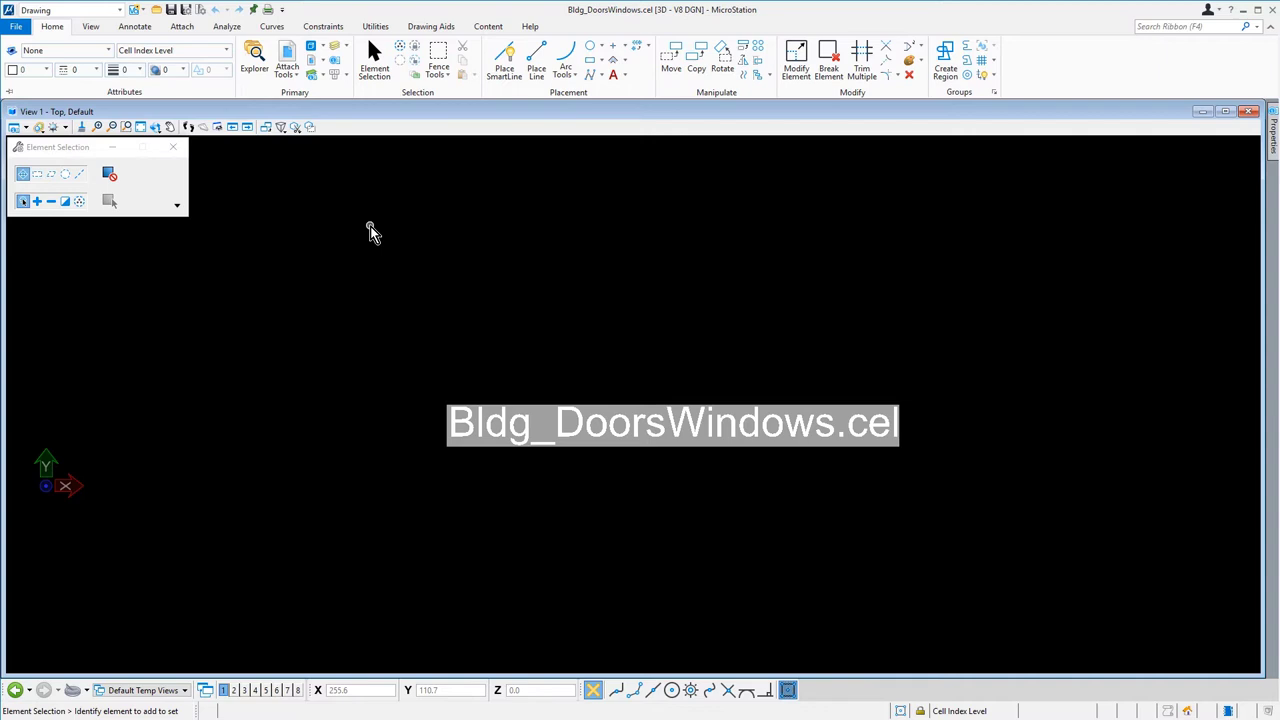
mouse_move(165, 120)
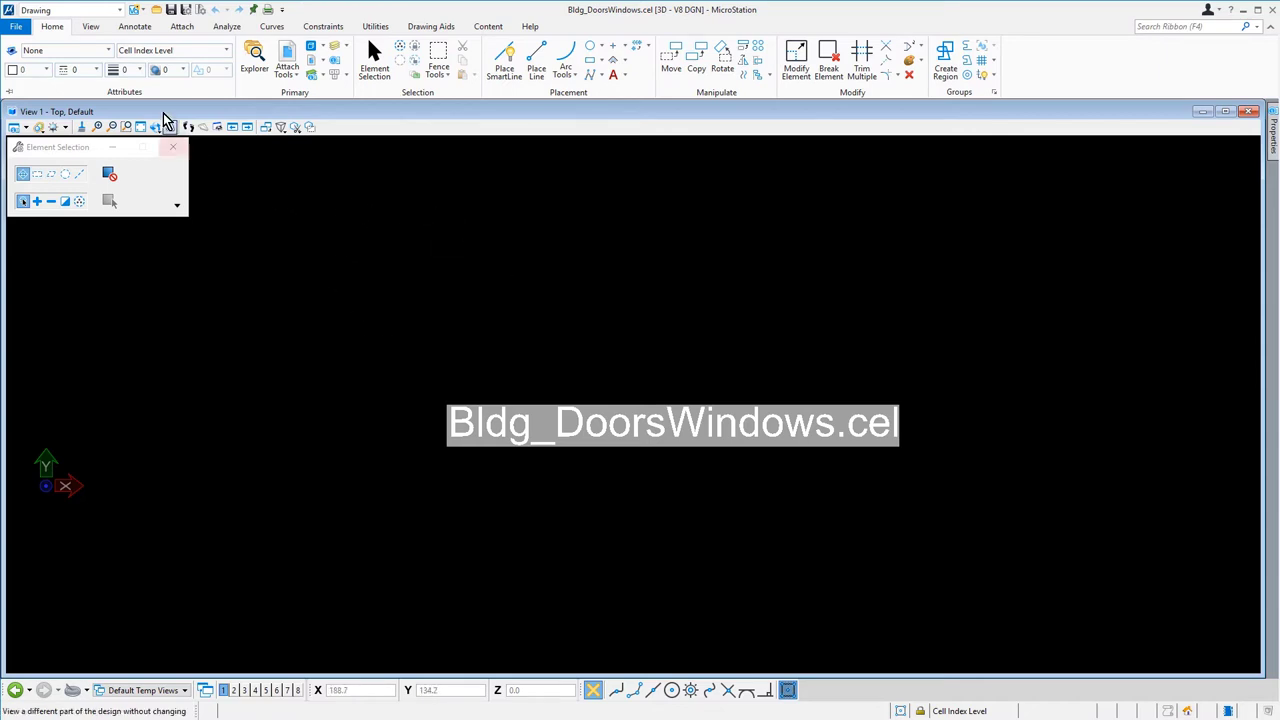
Start the Place Cell Index tool from the Annotate tab's Cells dropdown.
left_click(134, 26)
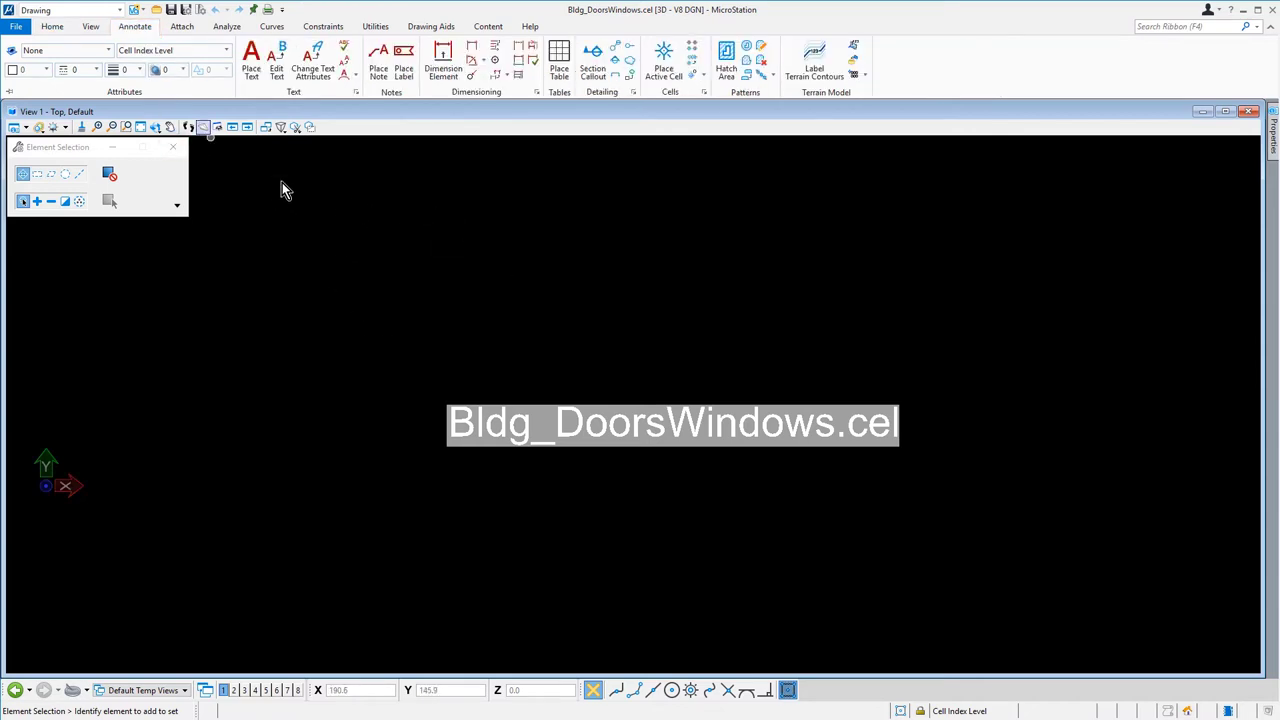
mouse_move(710, 85)
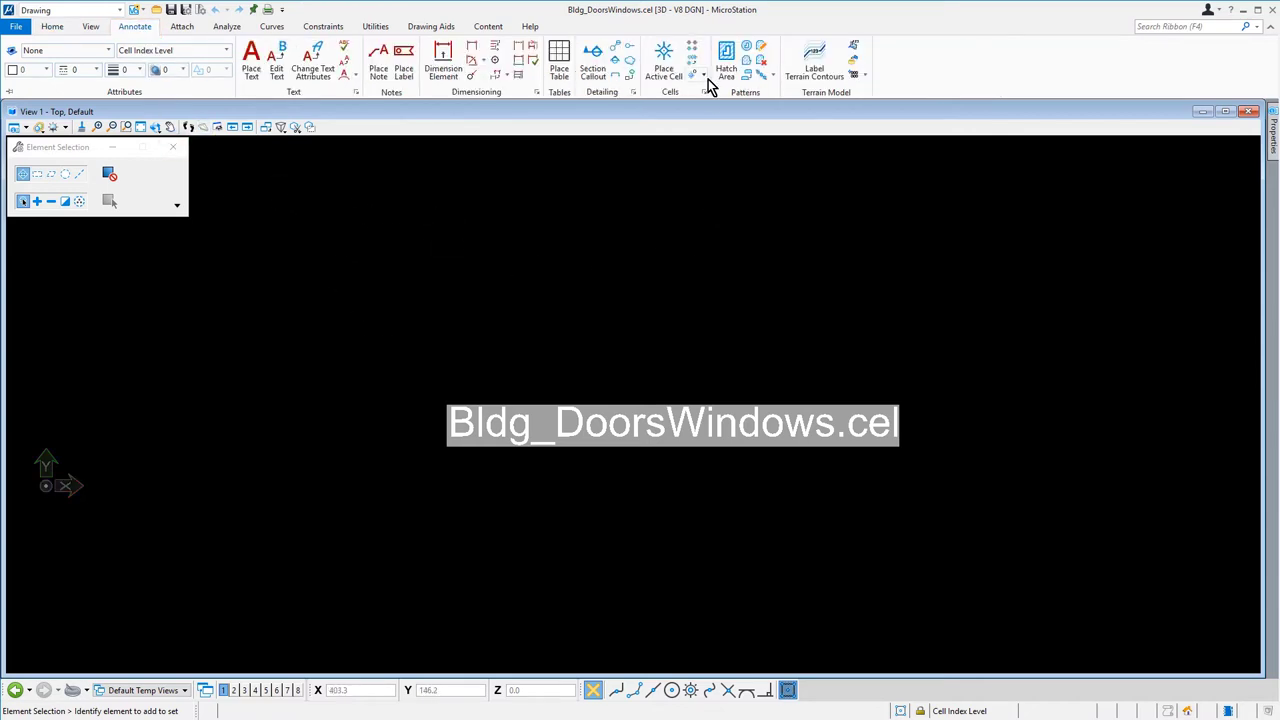
left_click(705, 77)
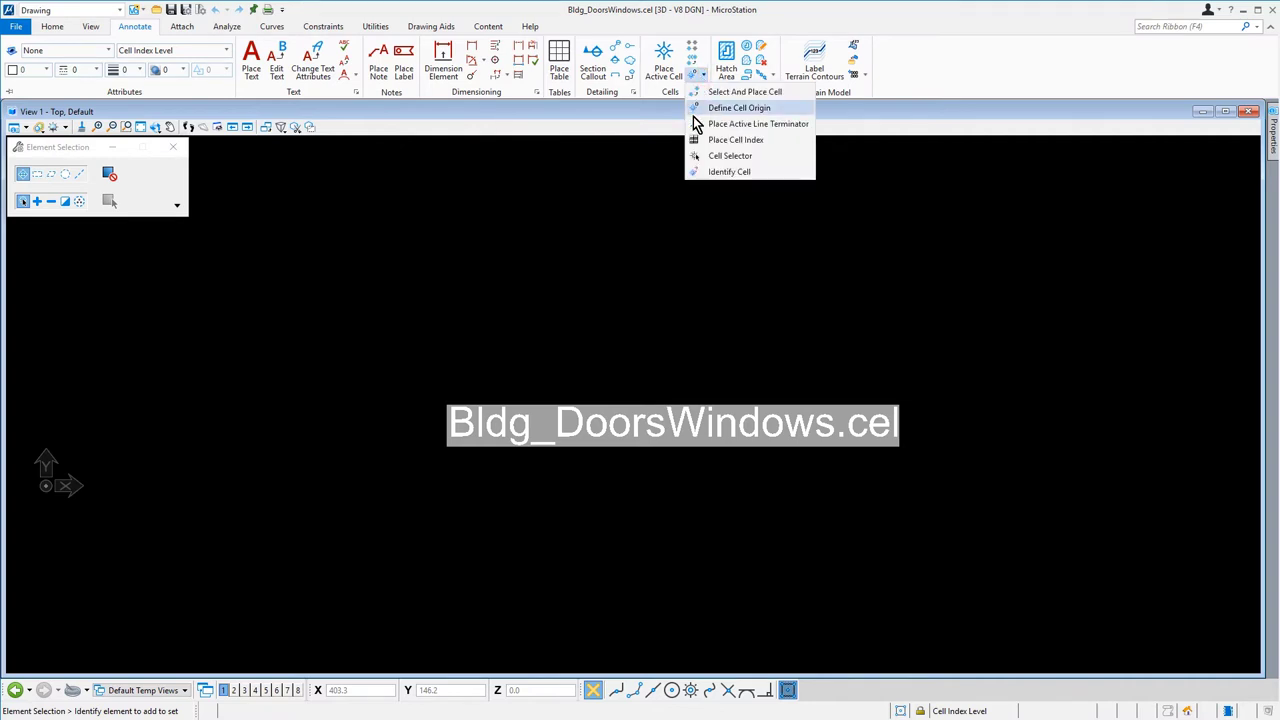
left_click(736, 139)
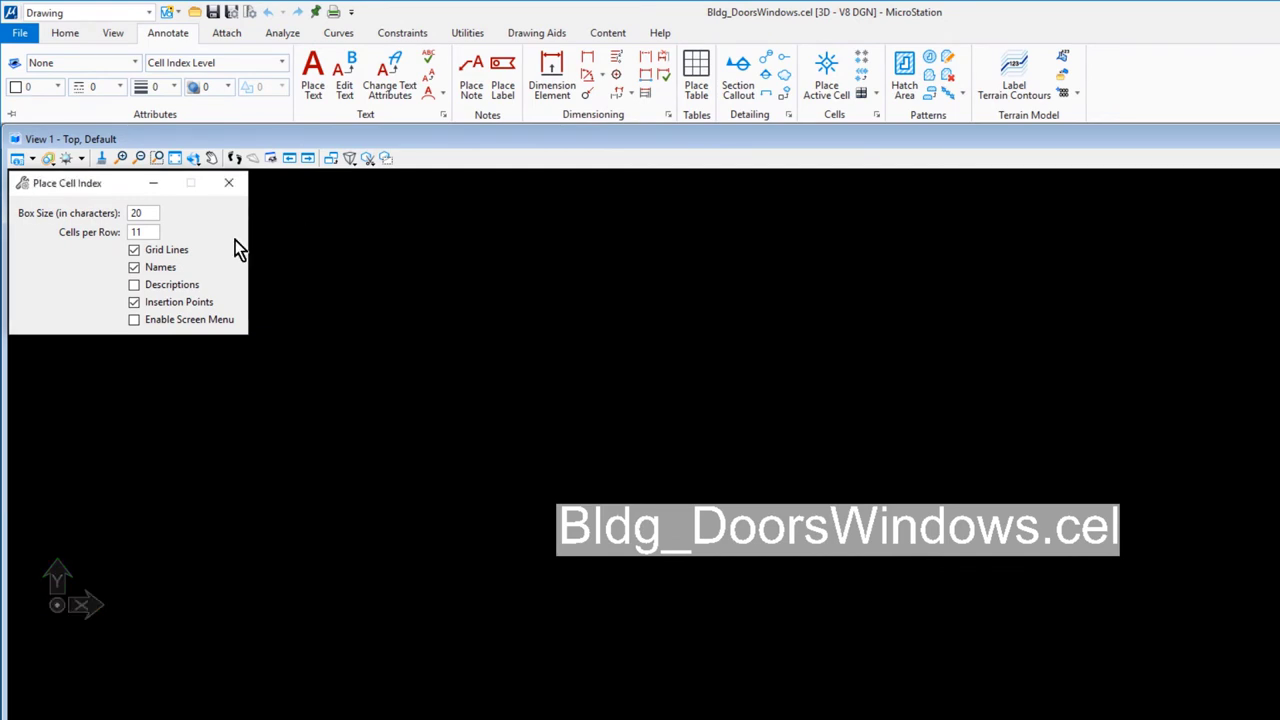
triple_click(143, 212)
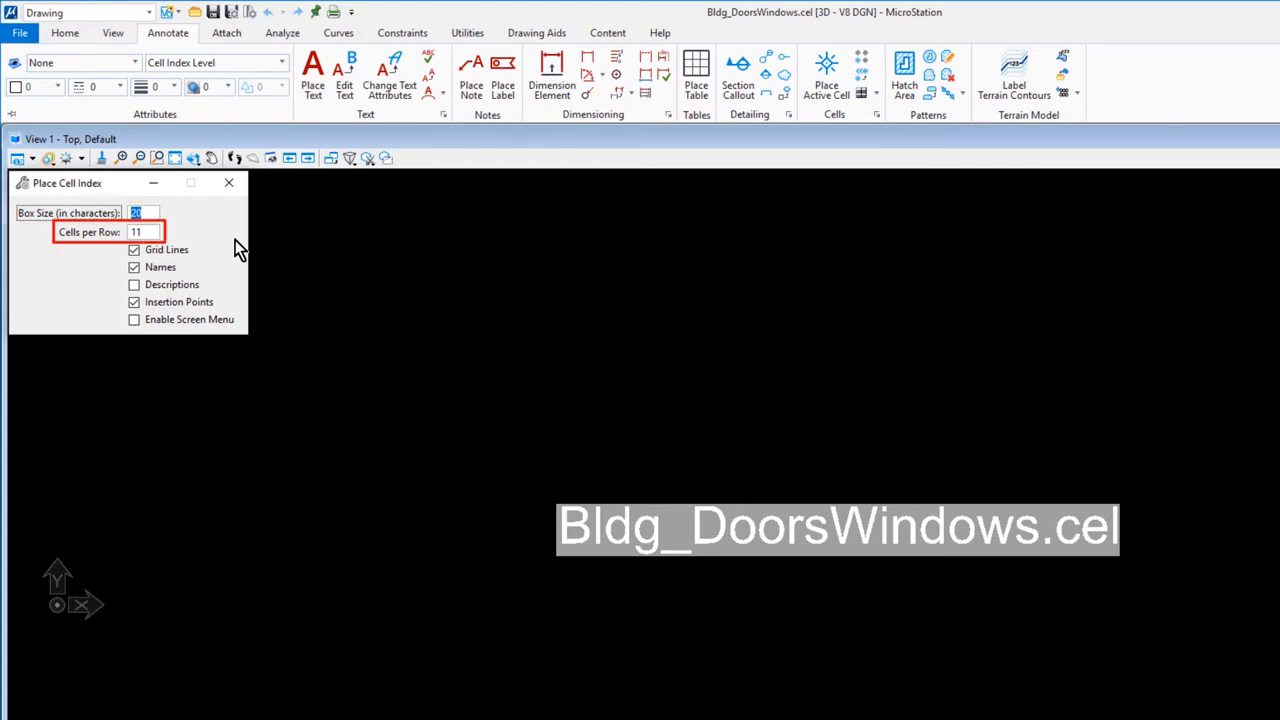
left_click(134, 249)
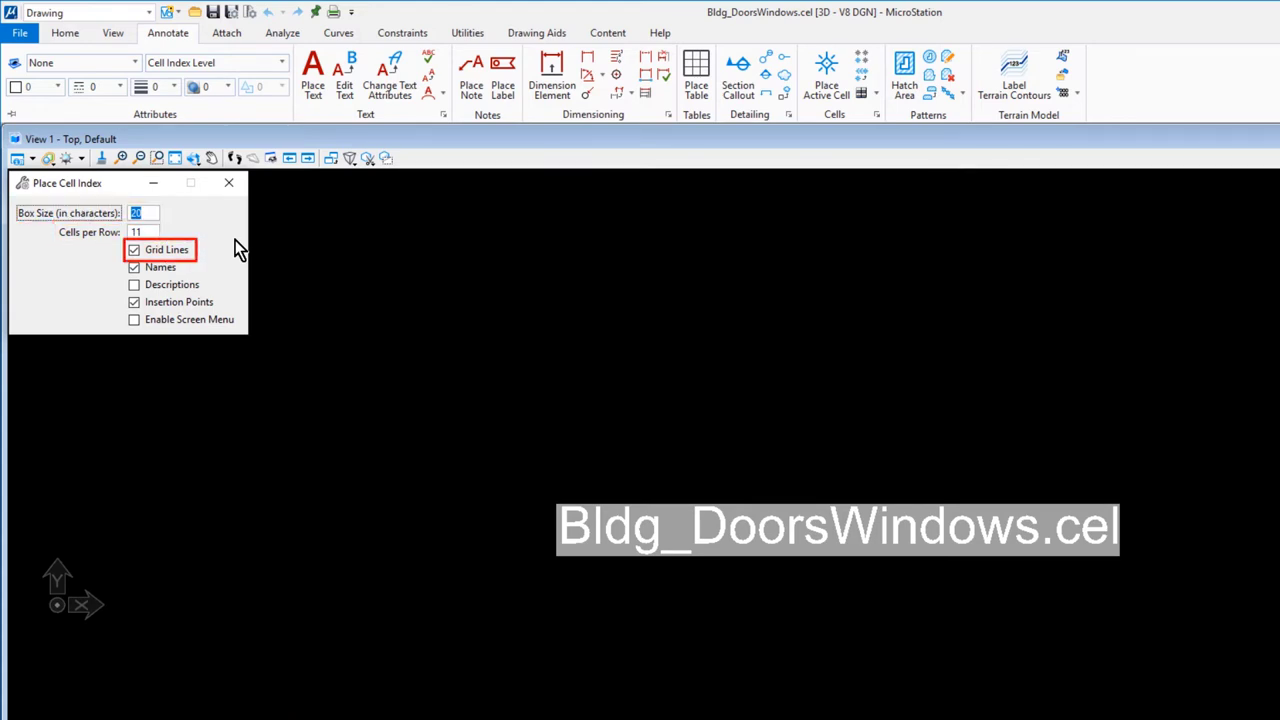
left_click(134, 267)
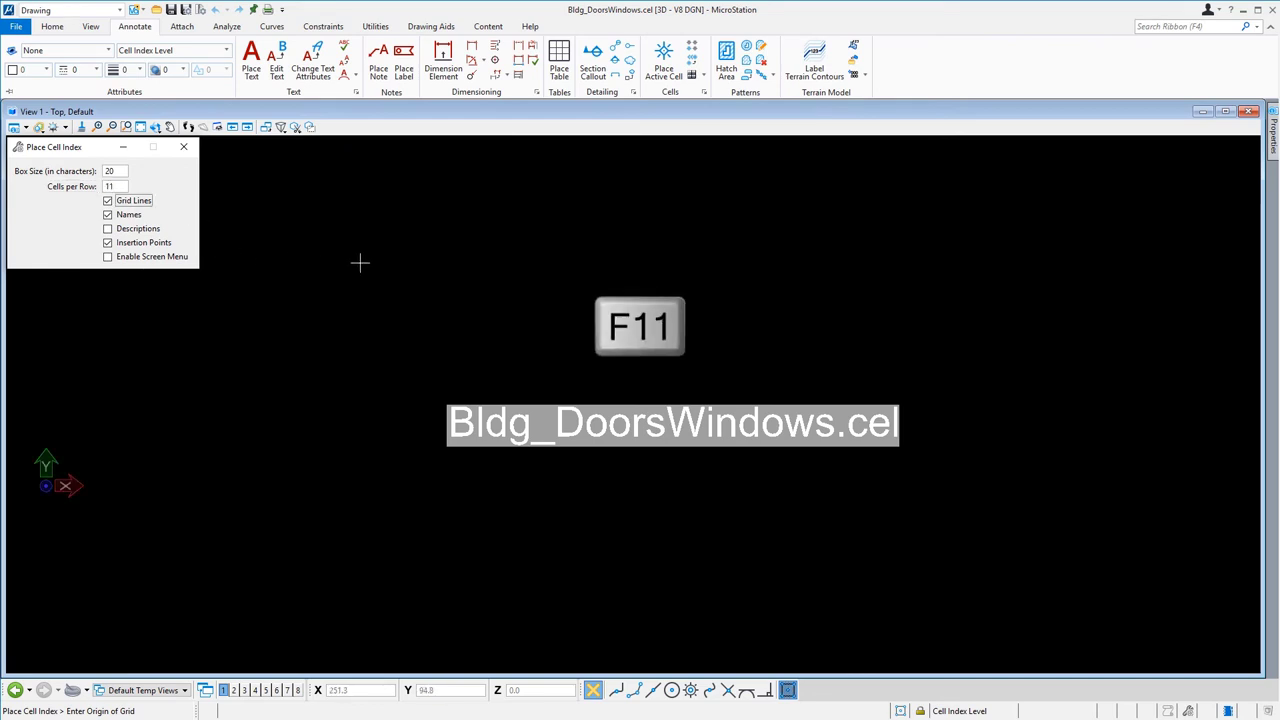
Place the door and window cell index grid at a single keyed-in origin point.
key("f11")
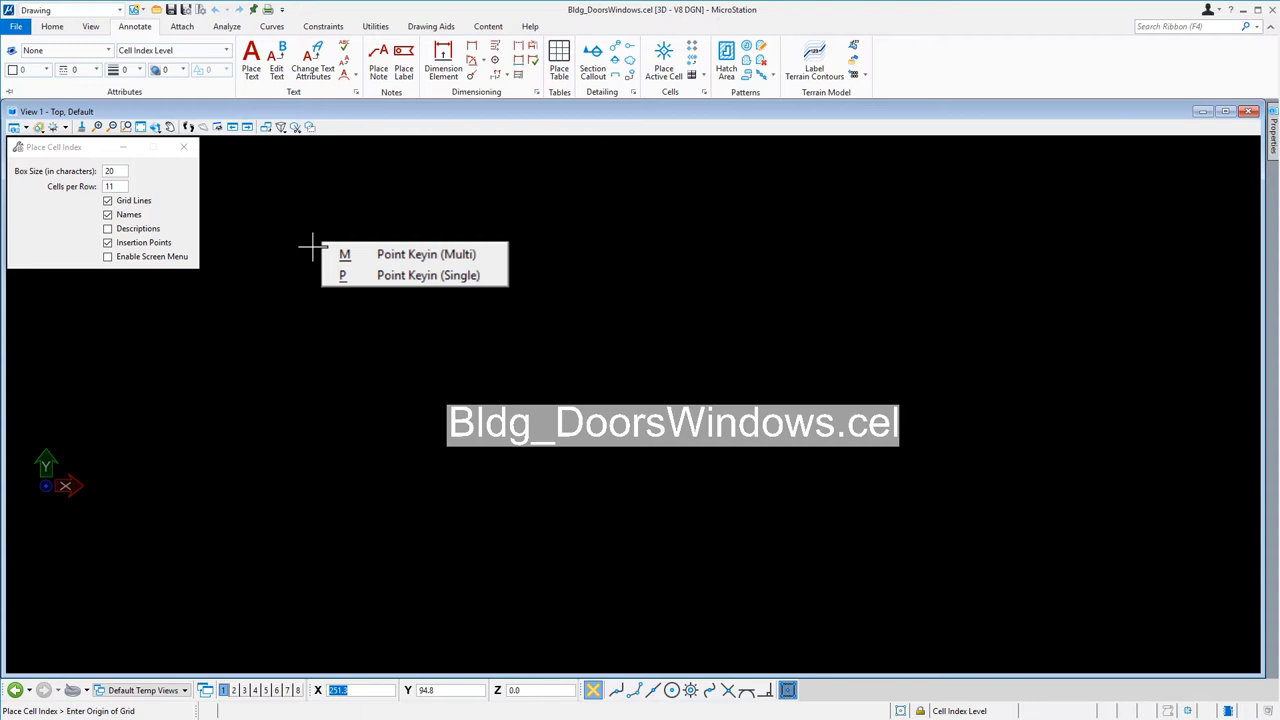
key("p")
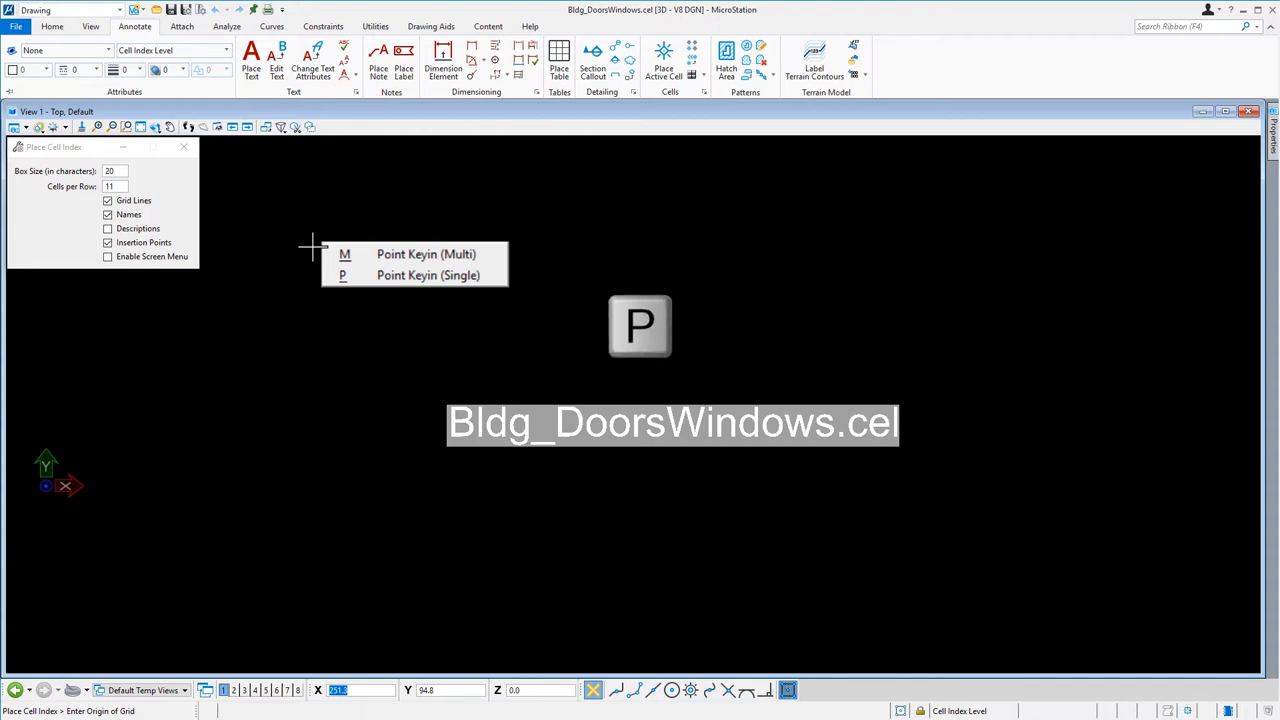
left_click(428, 275)
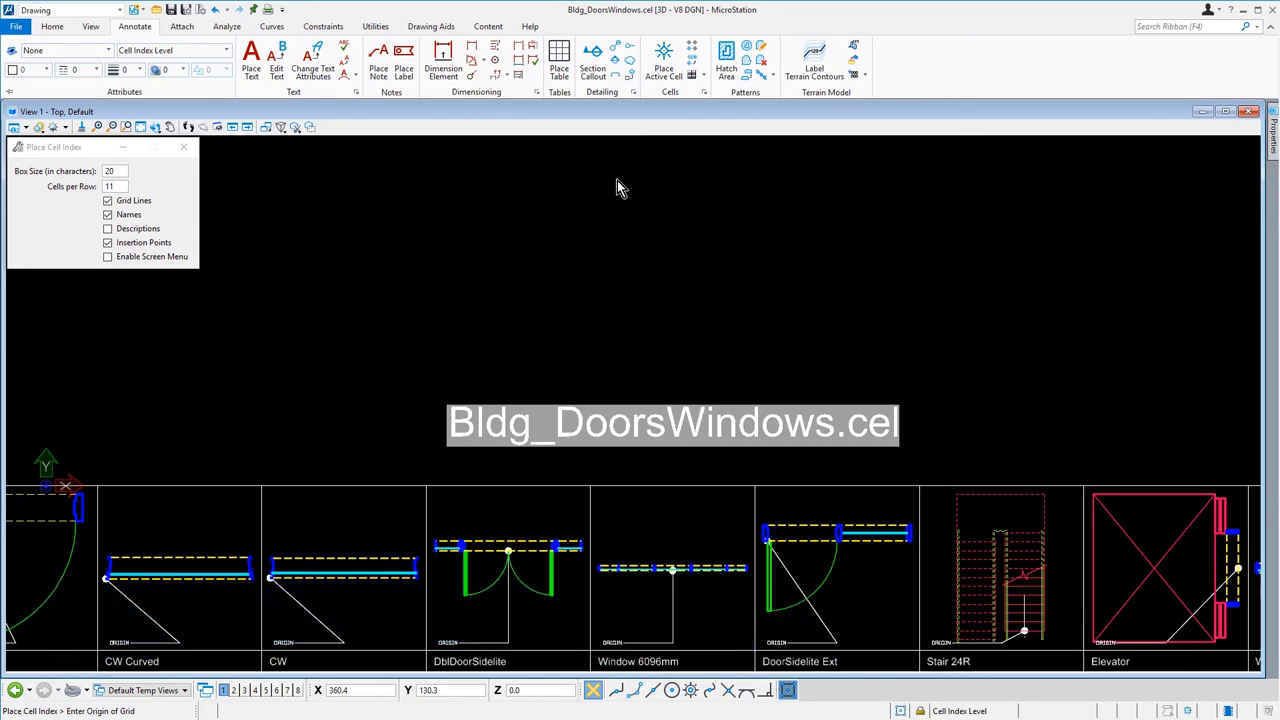
mouse_move(210, 189)
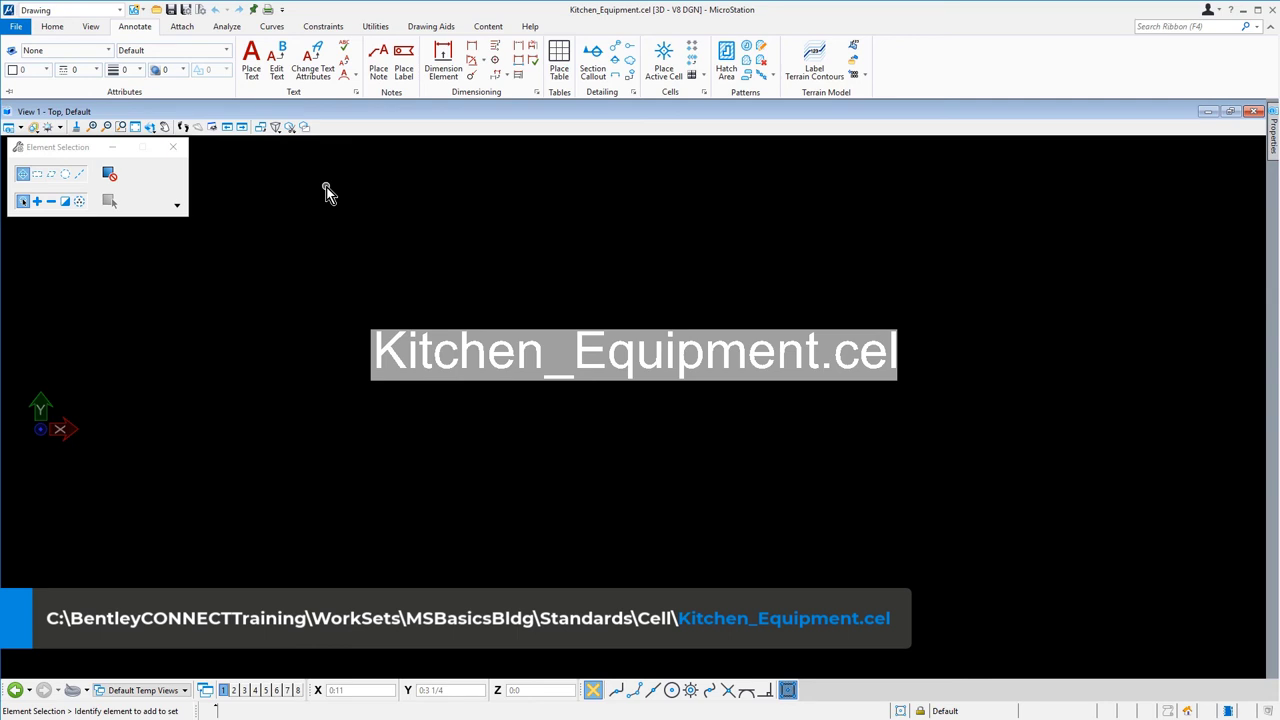
mouse_move(722, 131)
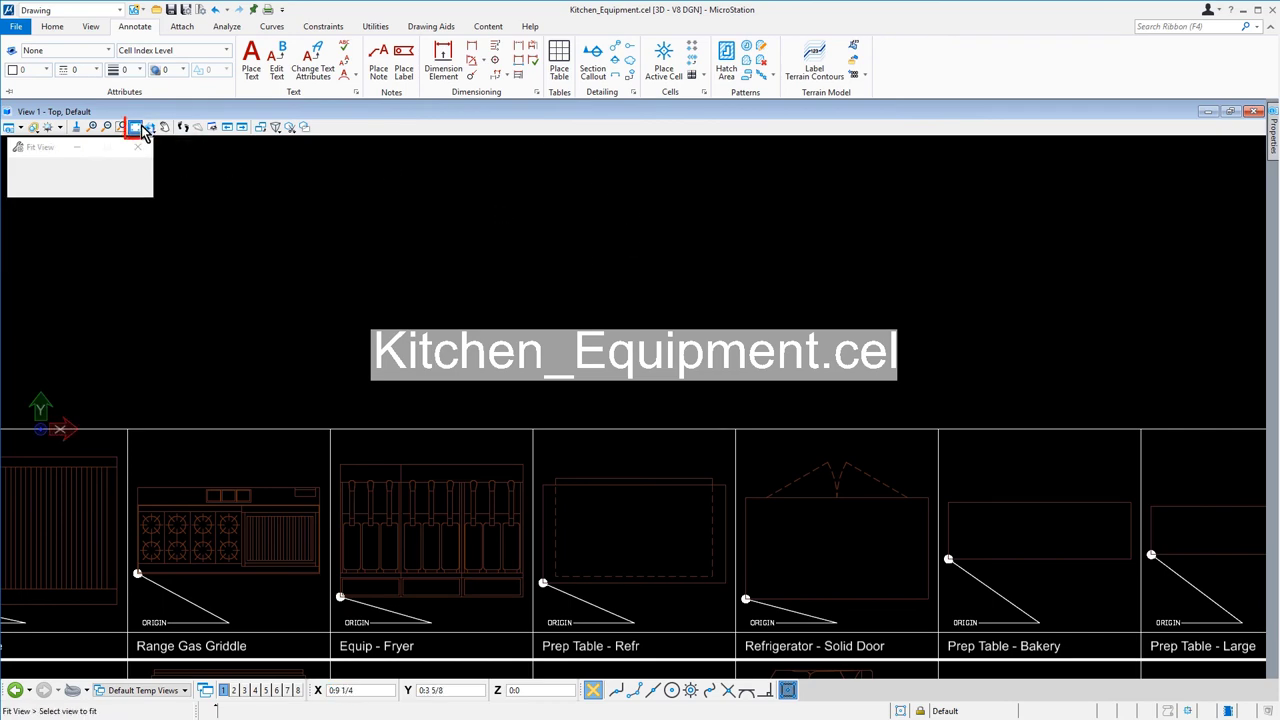
Fit the whole kitchen equipment cell grid into the view.
left_click(135, 127)
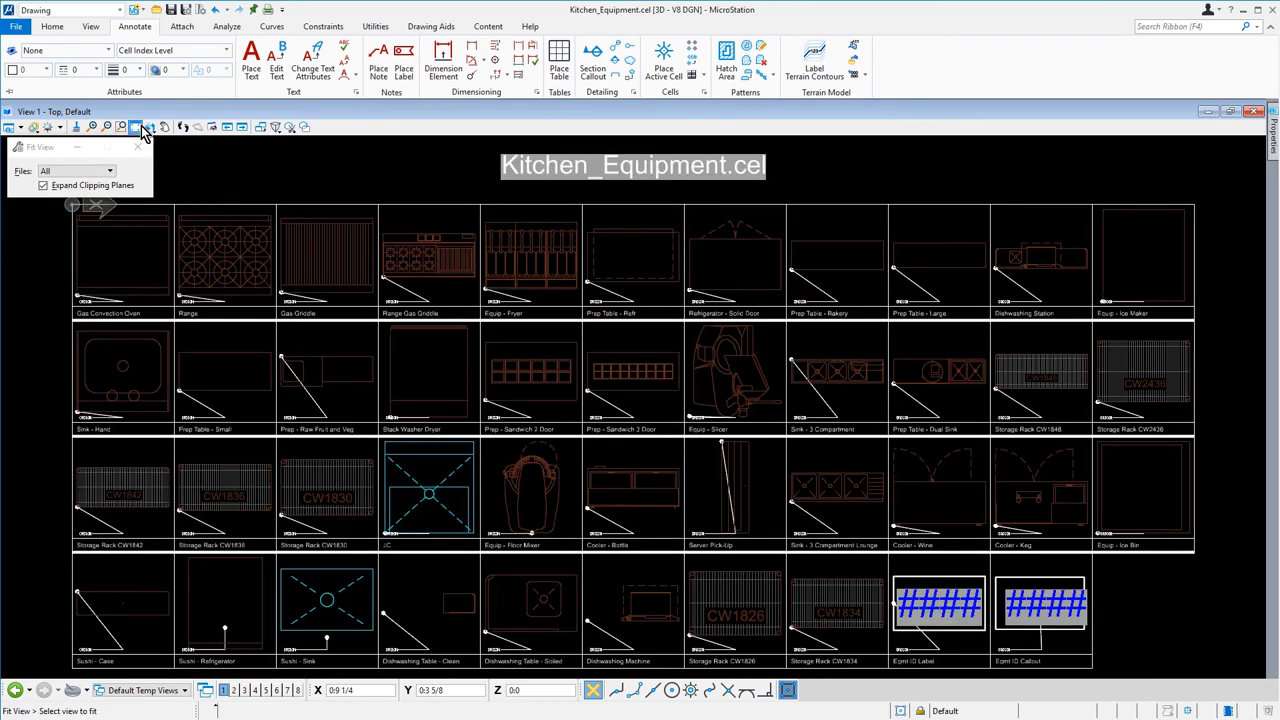